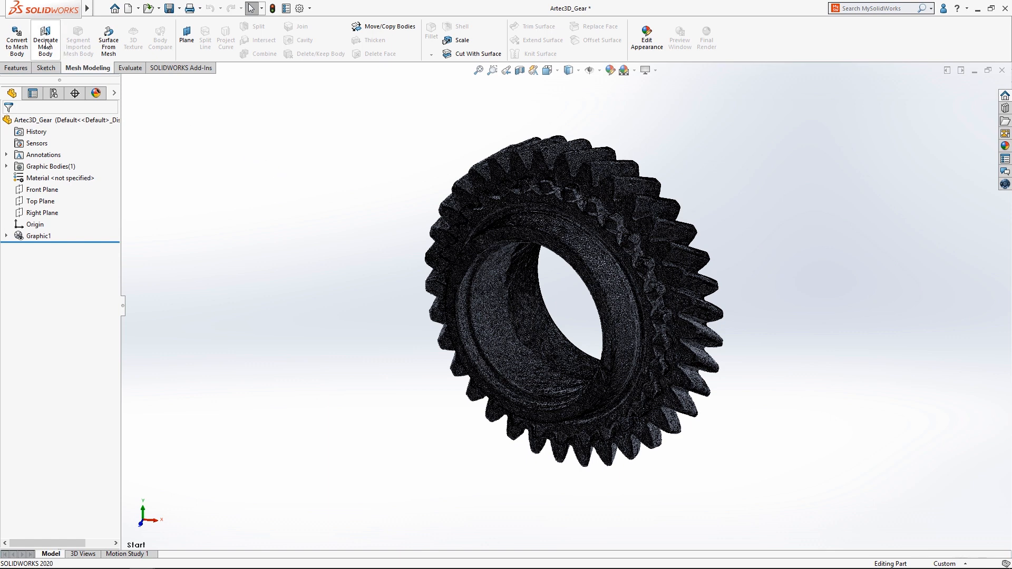
- Decimate the gear scan mesh by 50%, leaving 250,000 of its 500,000 facets
left_click(44, 38)
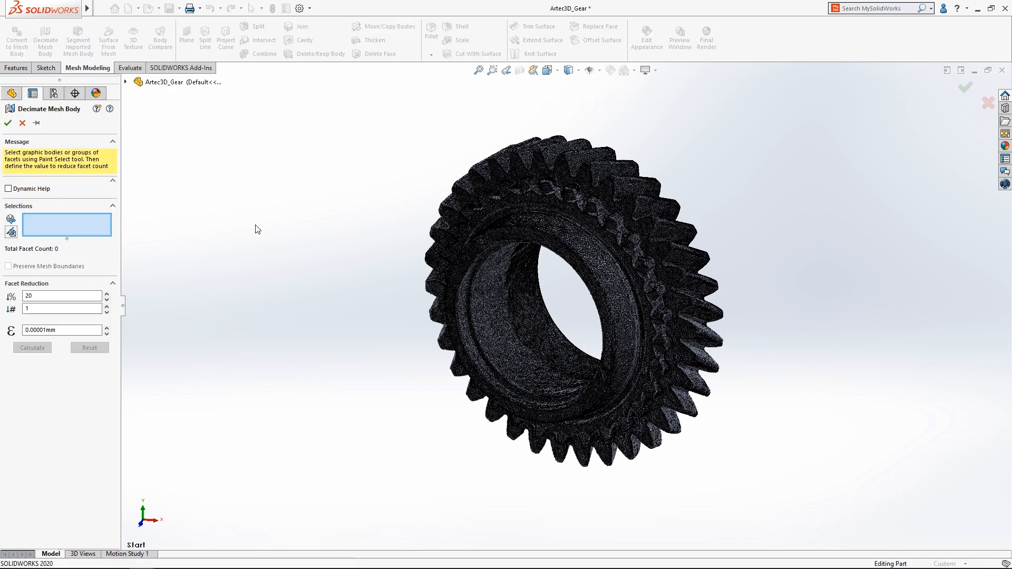
left_click(575, 278)
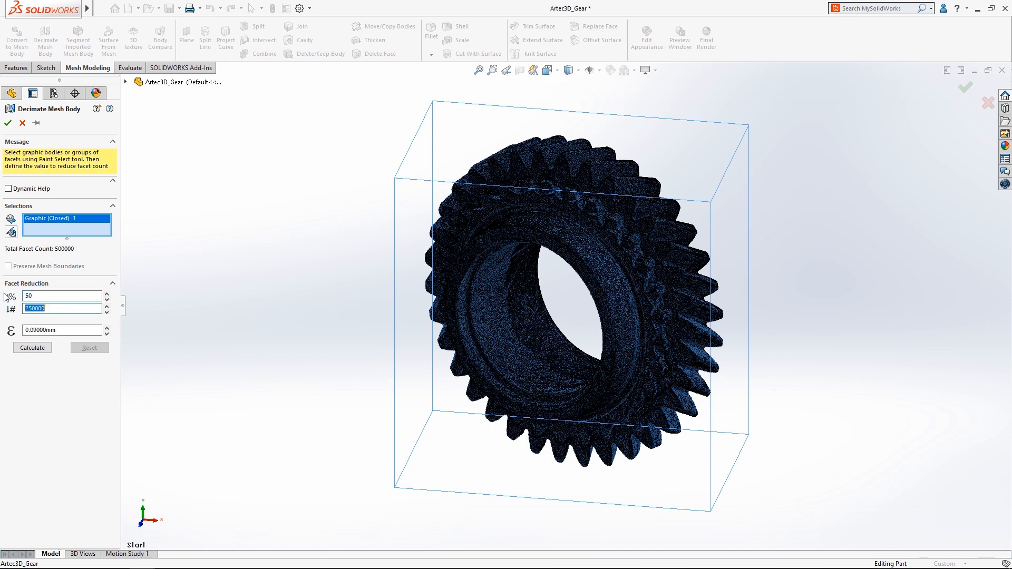
left_click(31, 347)
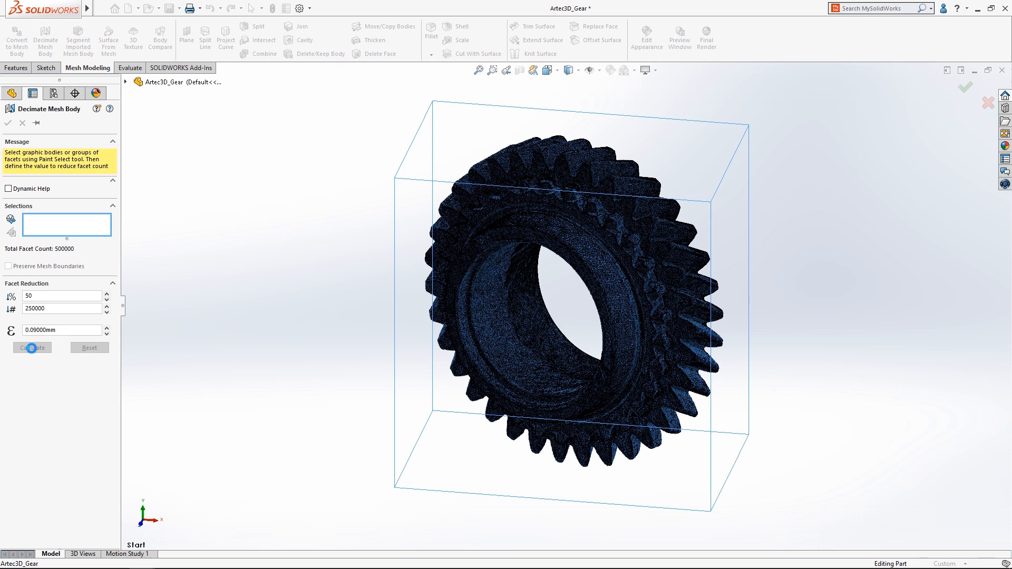
left_click(31, 347)
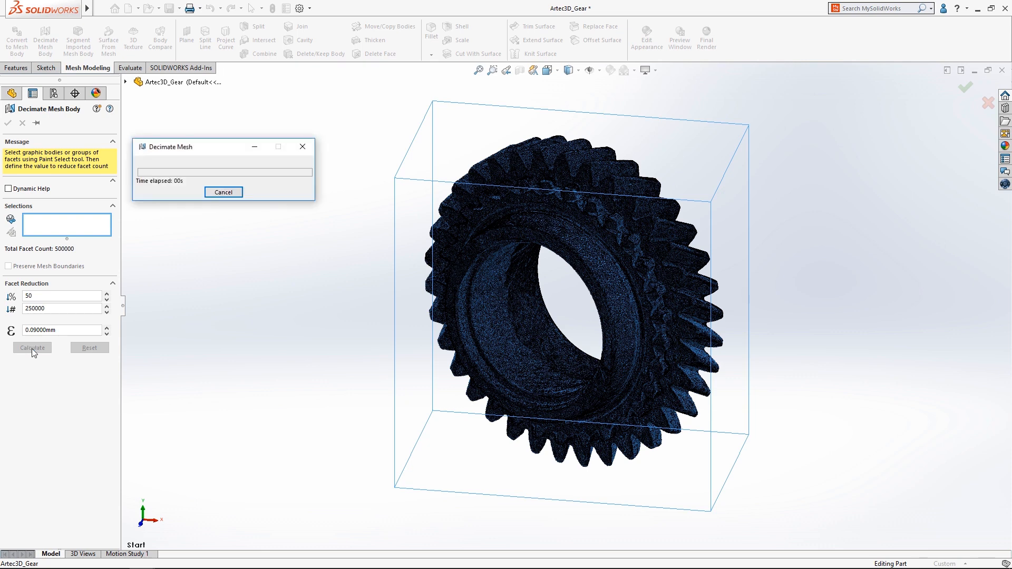
left_click(32, 348)
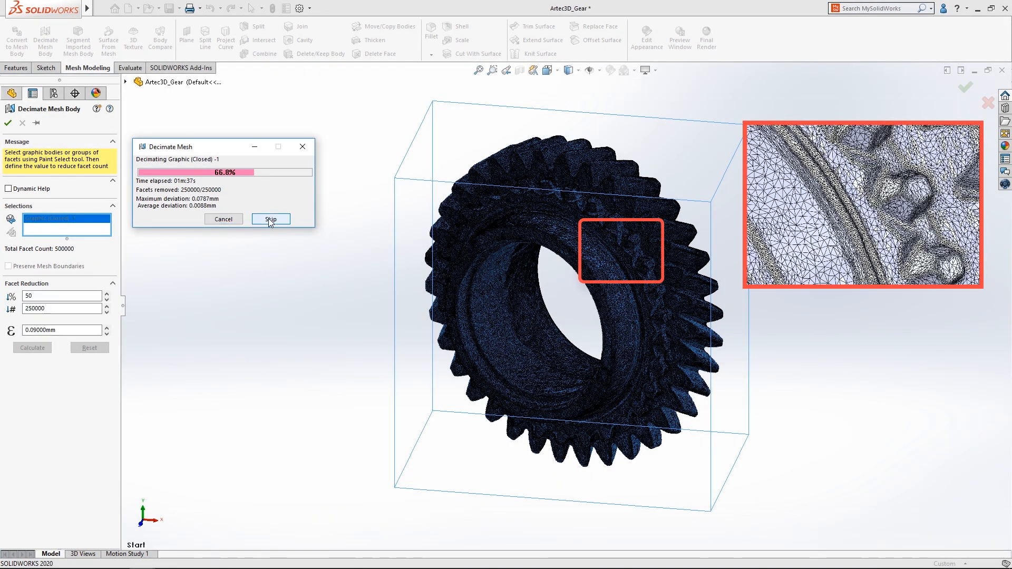
left_click(270, 219)
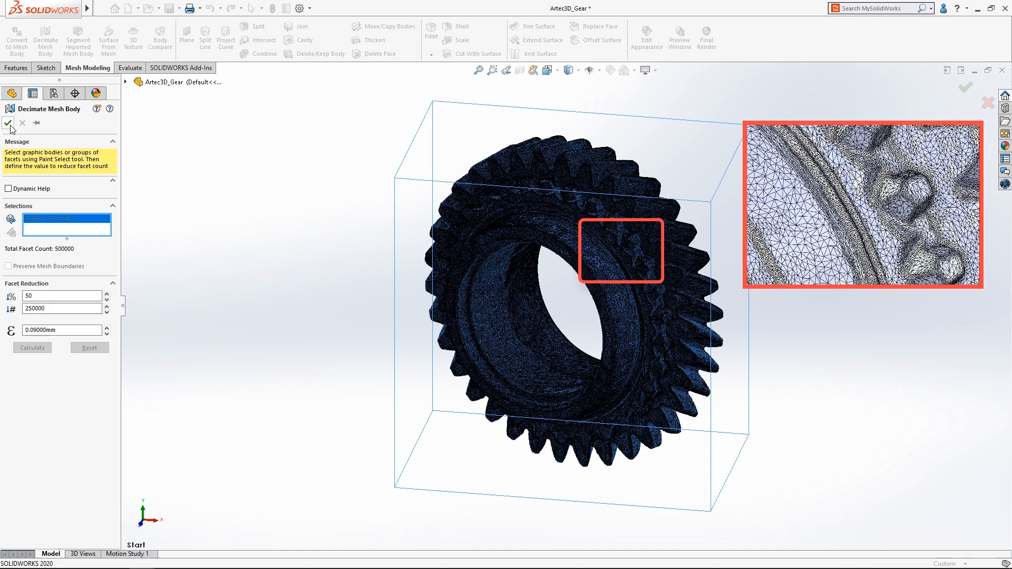
- Accept the decimated mesh and create a reference axis from the bore's painted facets
left_click(9, 123)
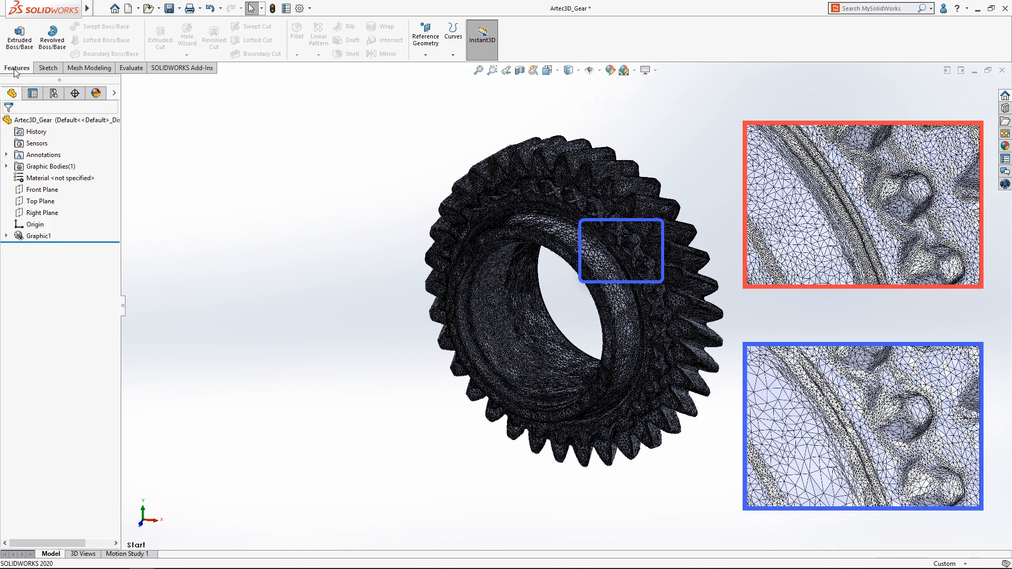
left_click(425, 36)
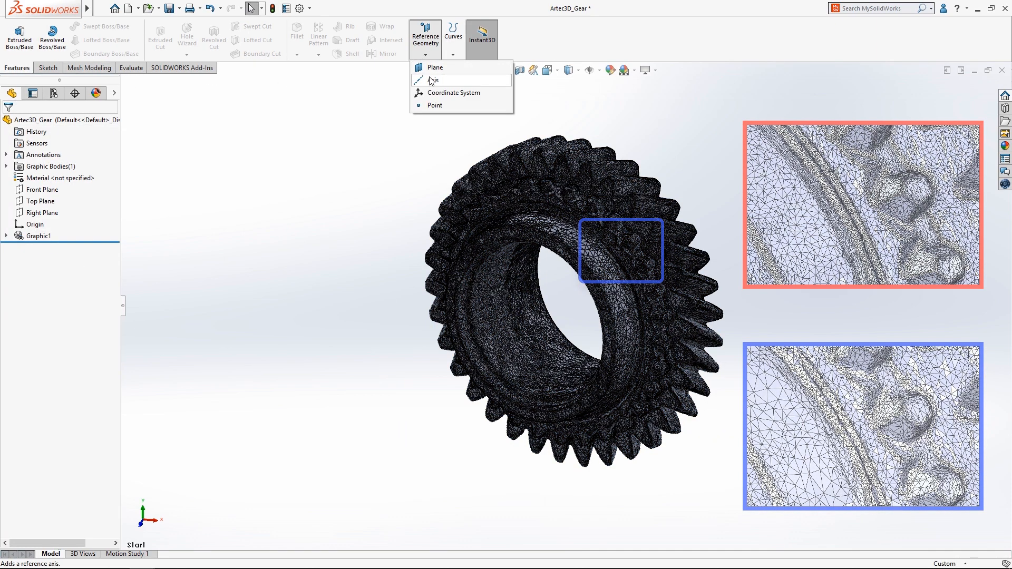
left_click(434, 80)
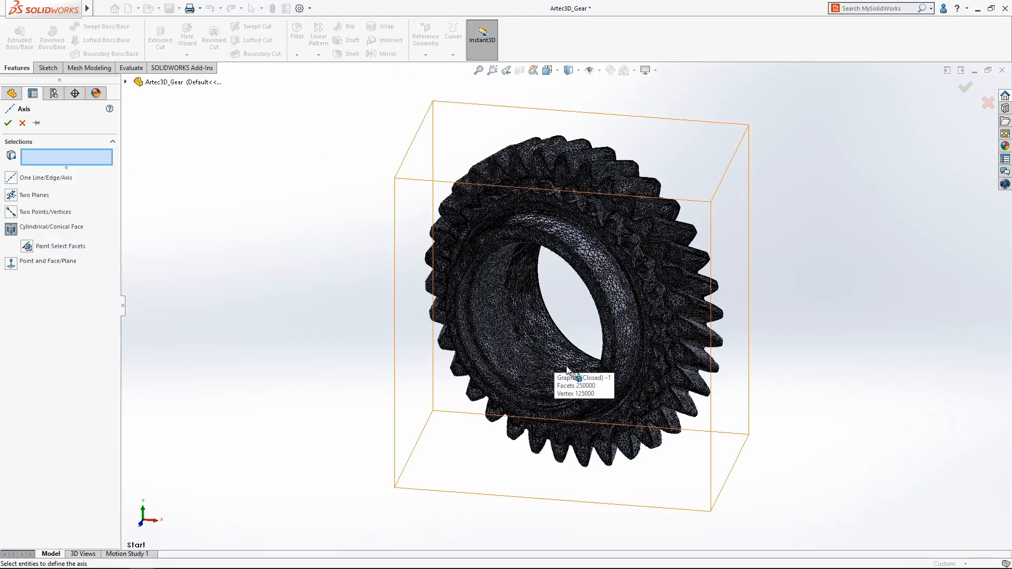
right_click(566, 369)
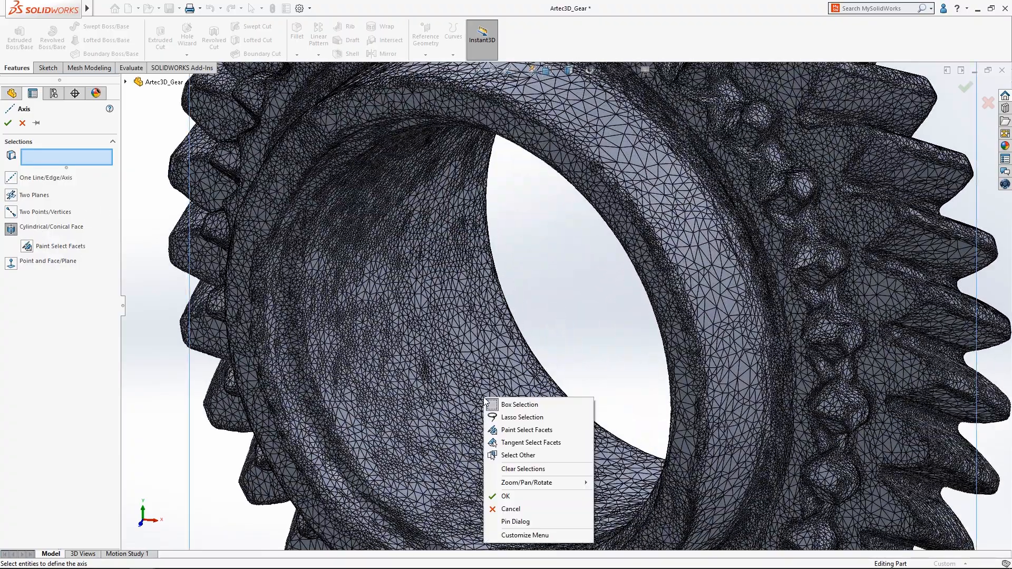
left_click(526, 430)
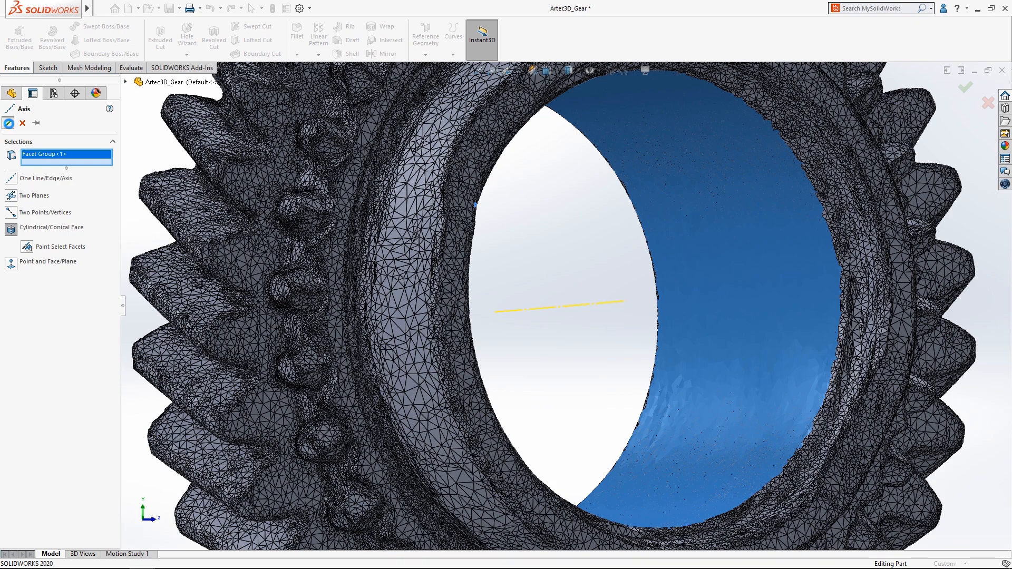
left_click(966, 87)
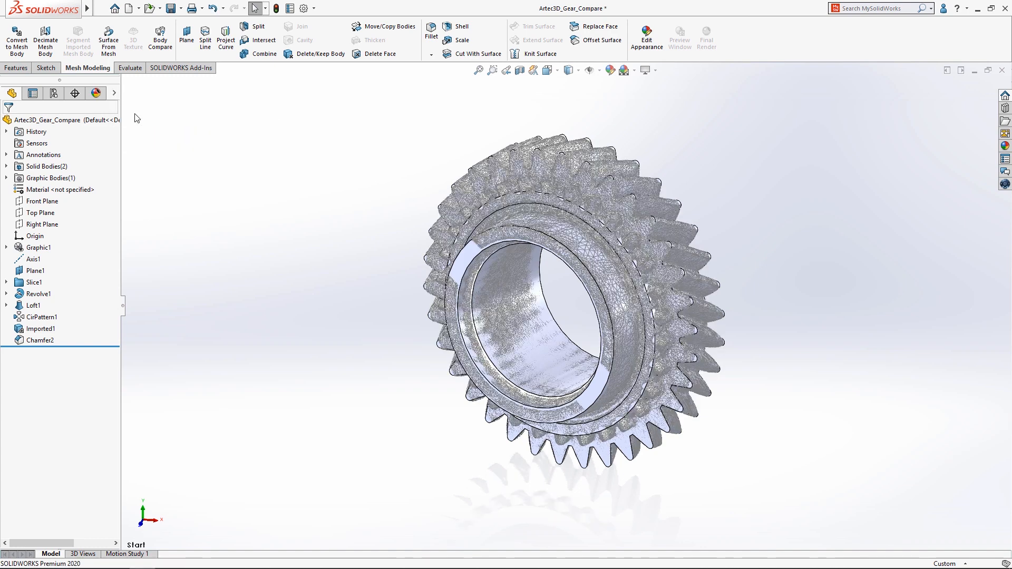
- Compare solid Chamfer2 with mesh Imported1, hiding the solid to show the heat map
left_click(160, 37)
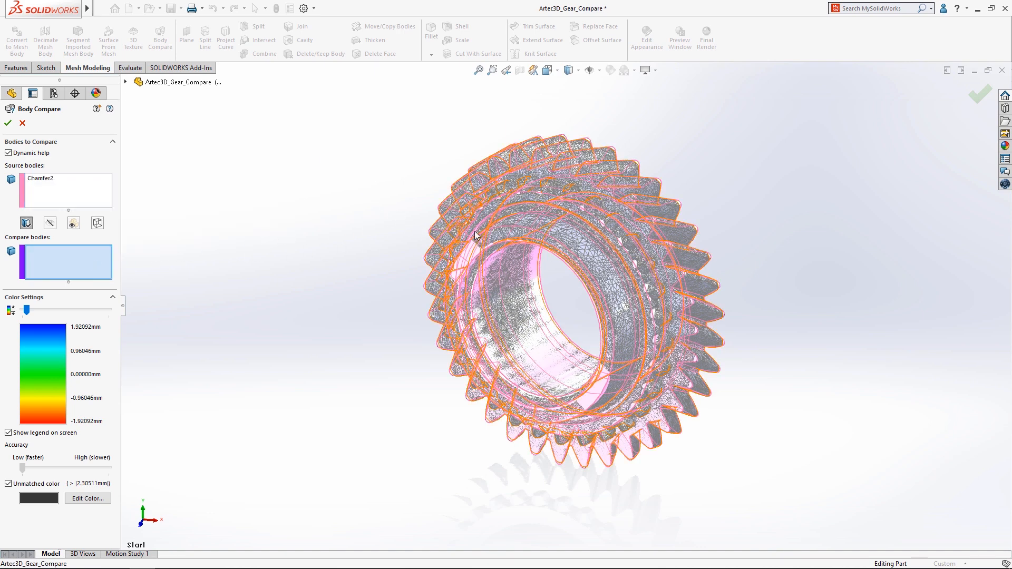
left_click(65, 263)
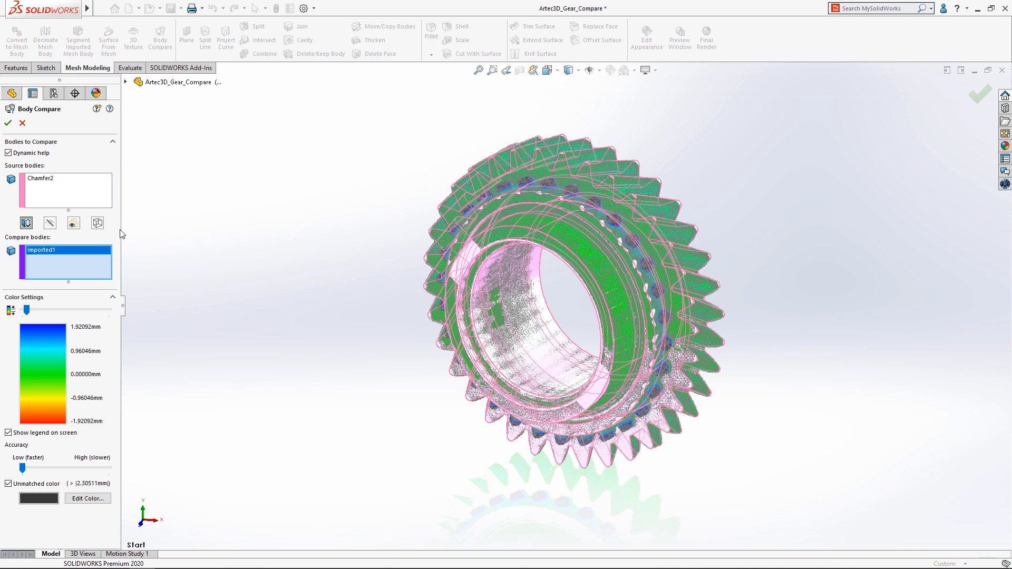
left_click(73, 222)
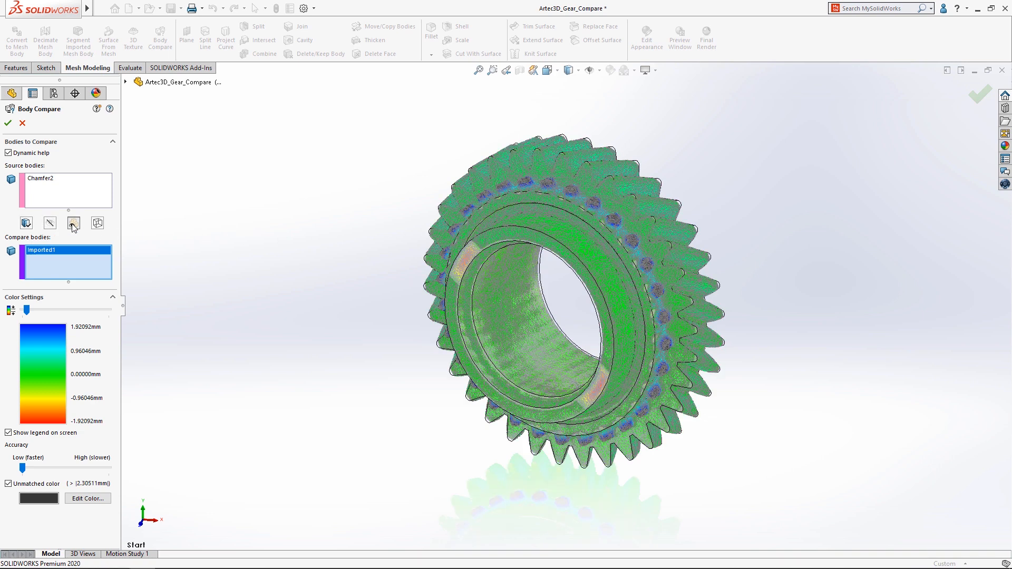